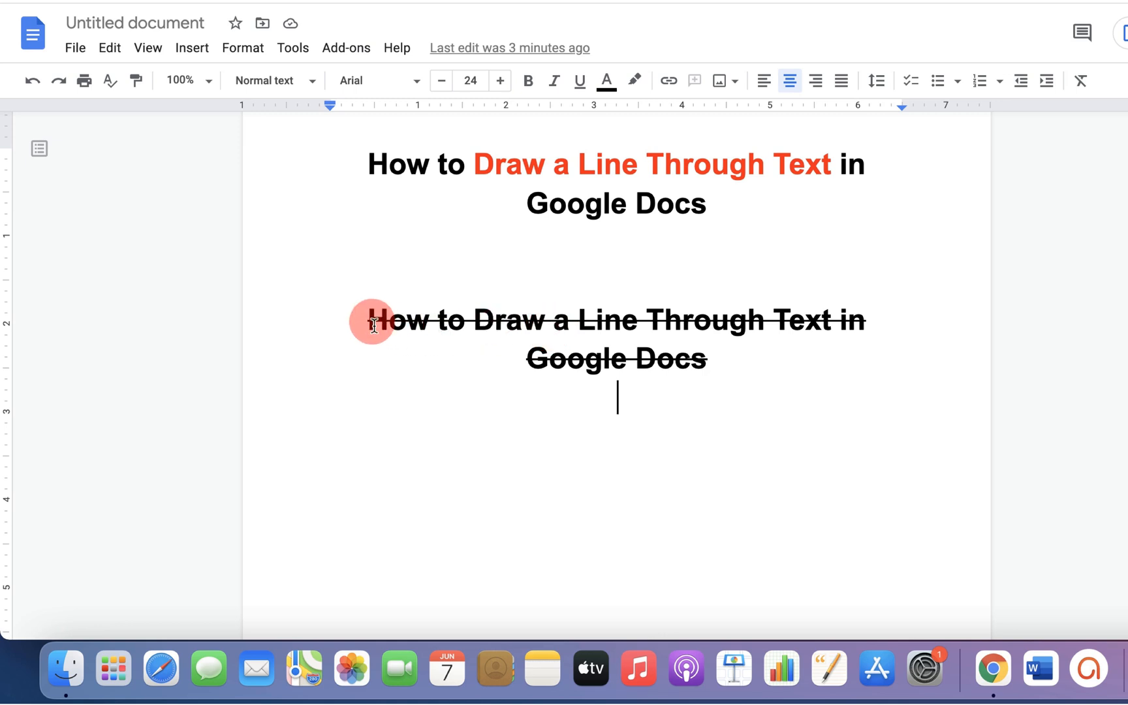
Select the struck-through second heading and clear its strikethrough, leaving plain bold text
left_click_drag(372, 319, 715, 358)
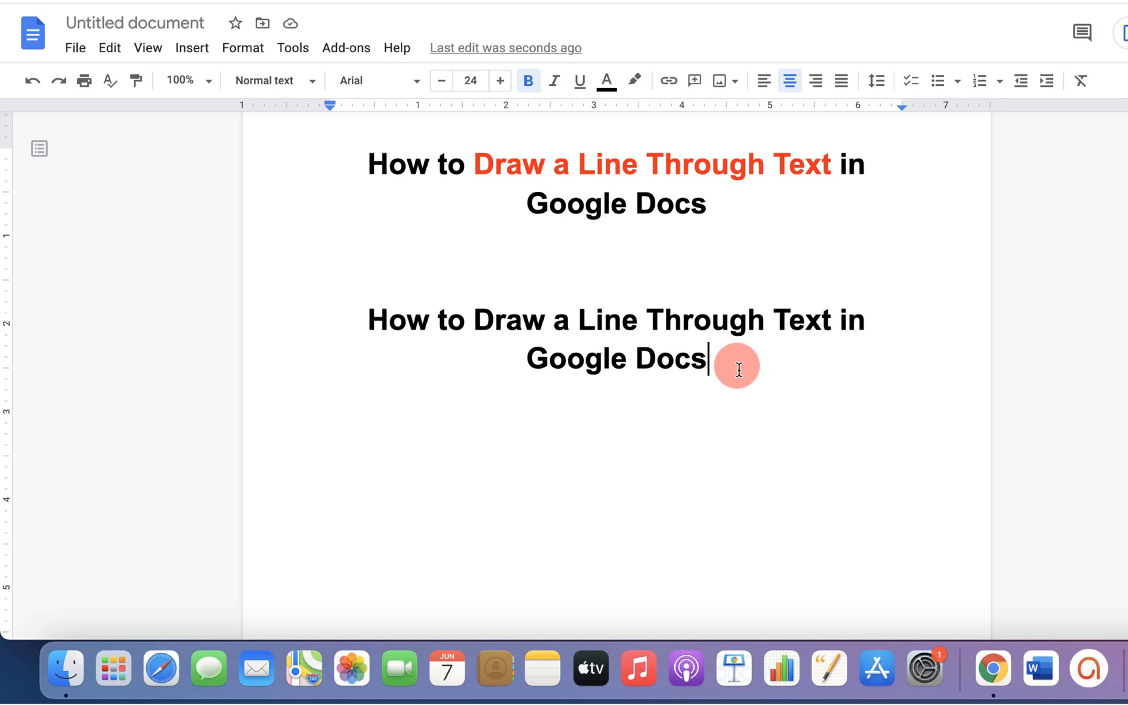
Strike through the whole second heading via Format > Text > Strikethrough, then deselect it
left_click_drag(734, 368, 367, 319)
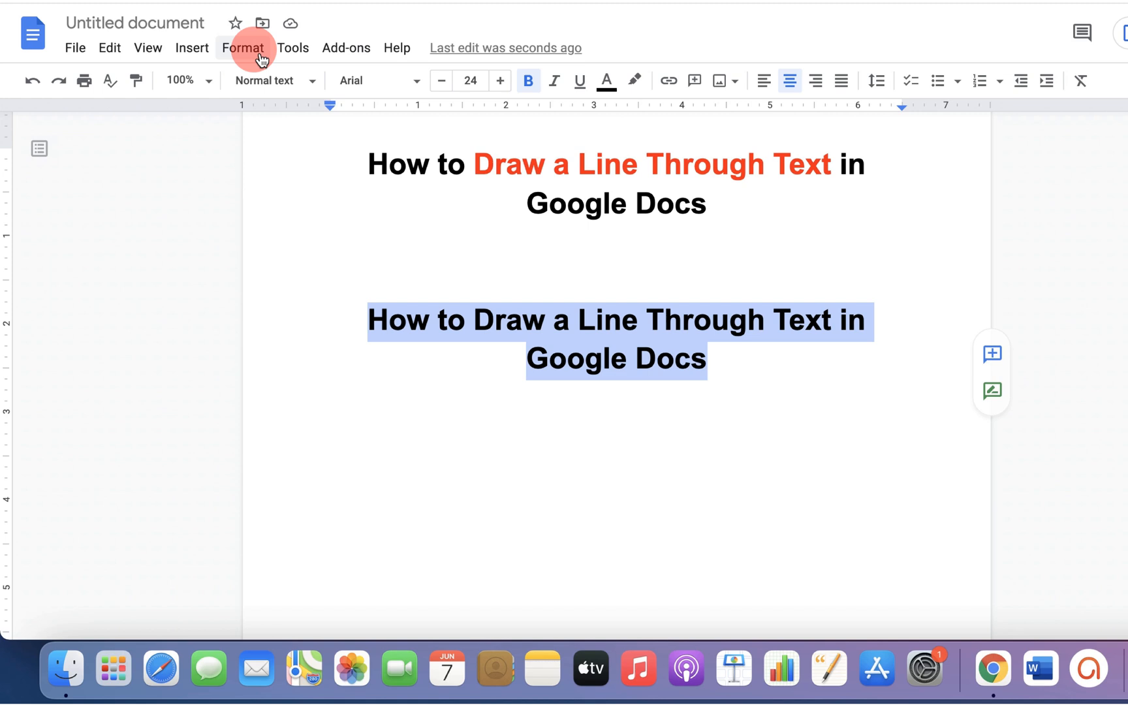
left_click(243, 47)
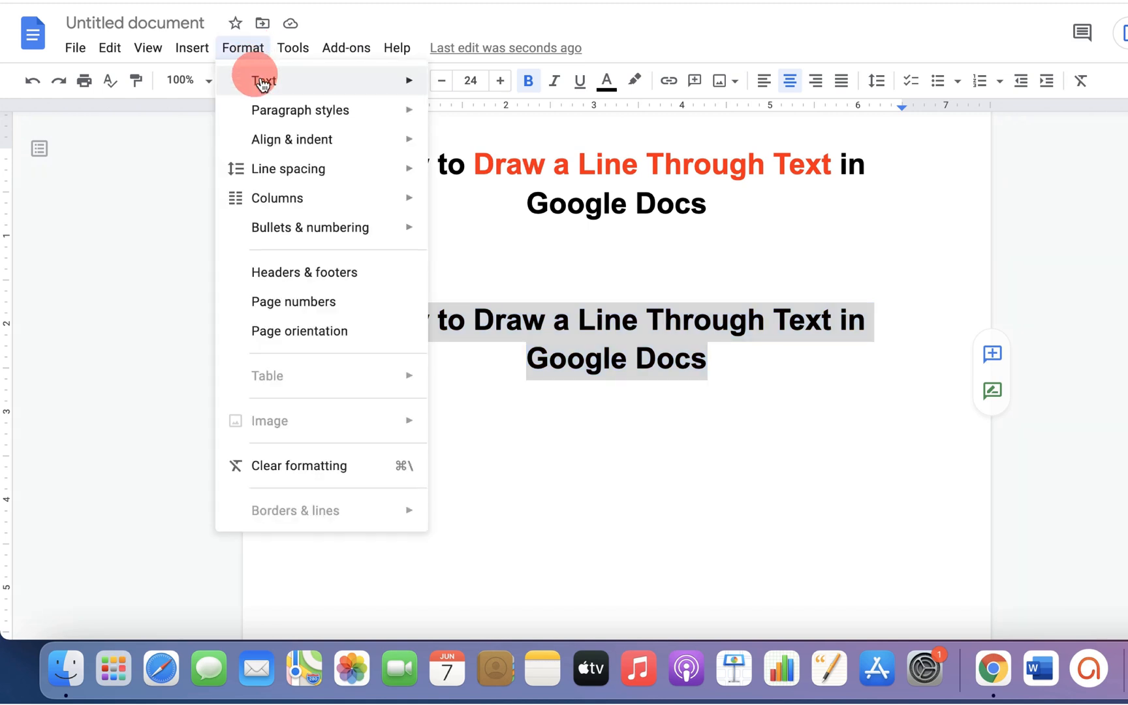
left_click(266, 80)
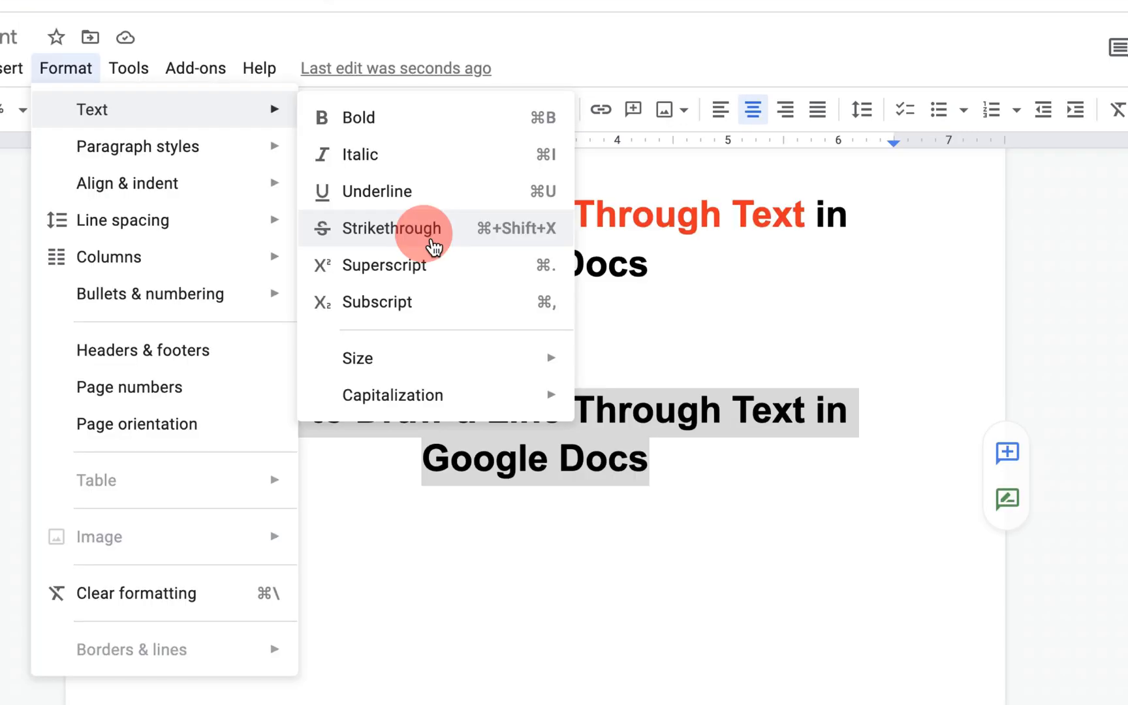
mouse_move(492, 248)
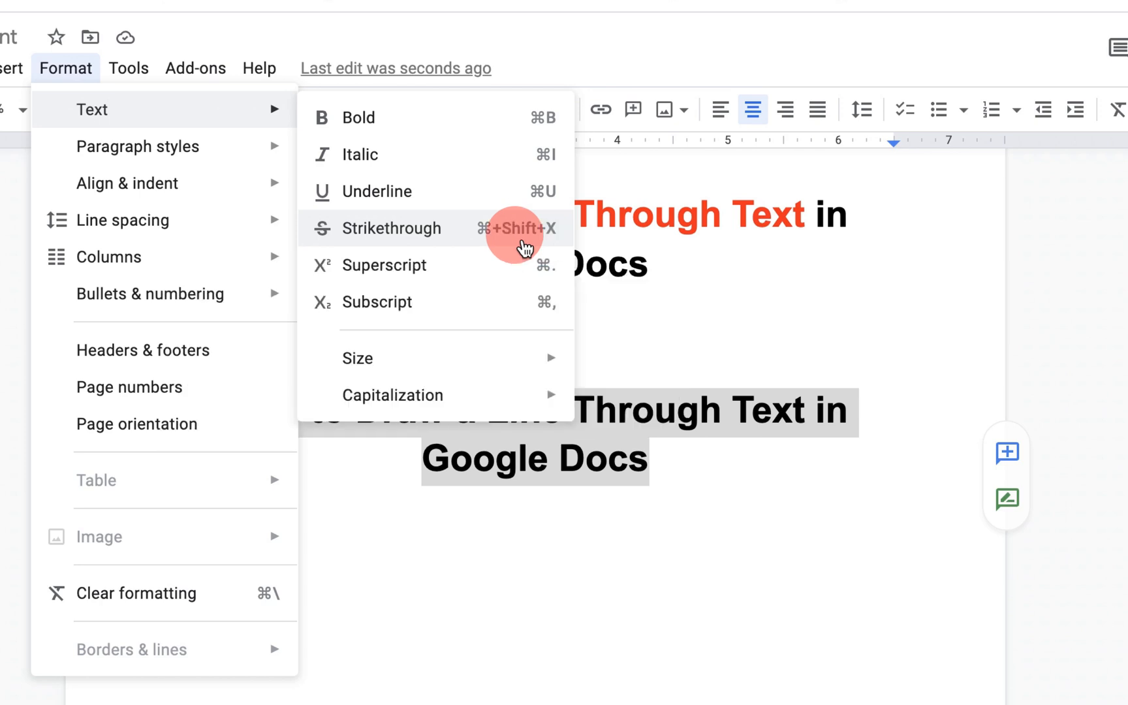
left_click(395, 228)
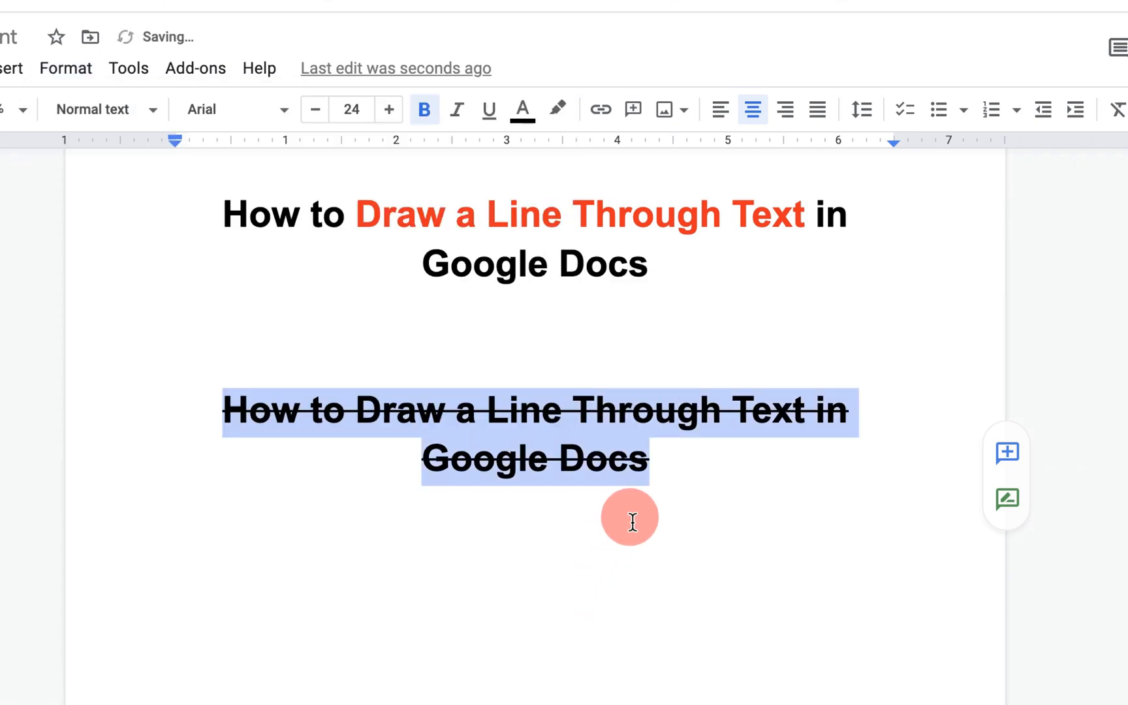
left_click(704, 471)
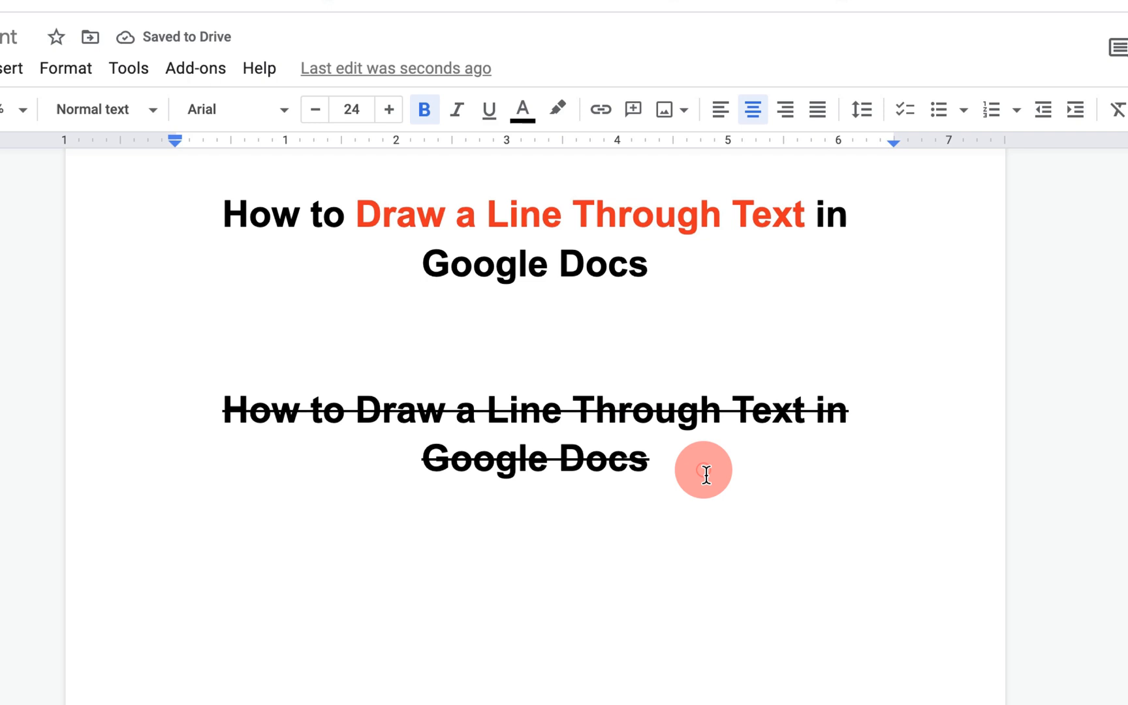
Append 'subscribeabhay' and 'sfsf' struck through to the heading, then turn strikethrough off
type("subscribeabhay")
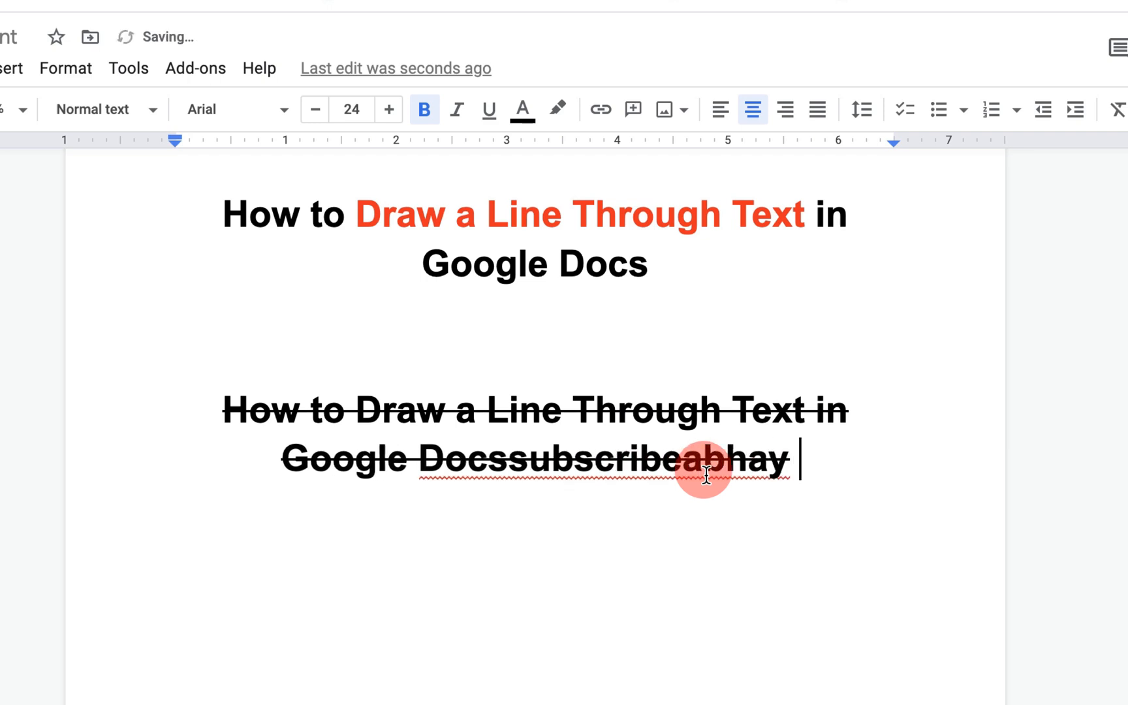
type("sfsf")
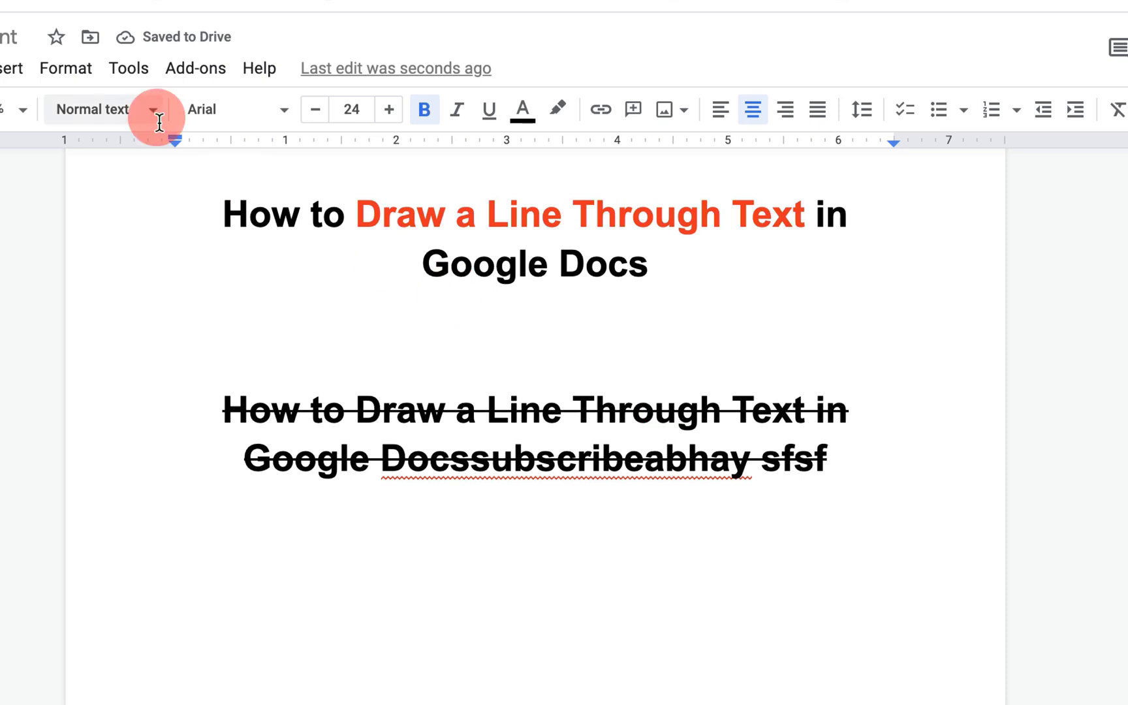
left_click(65, 68)
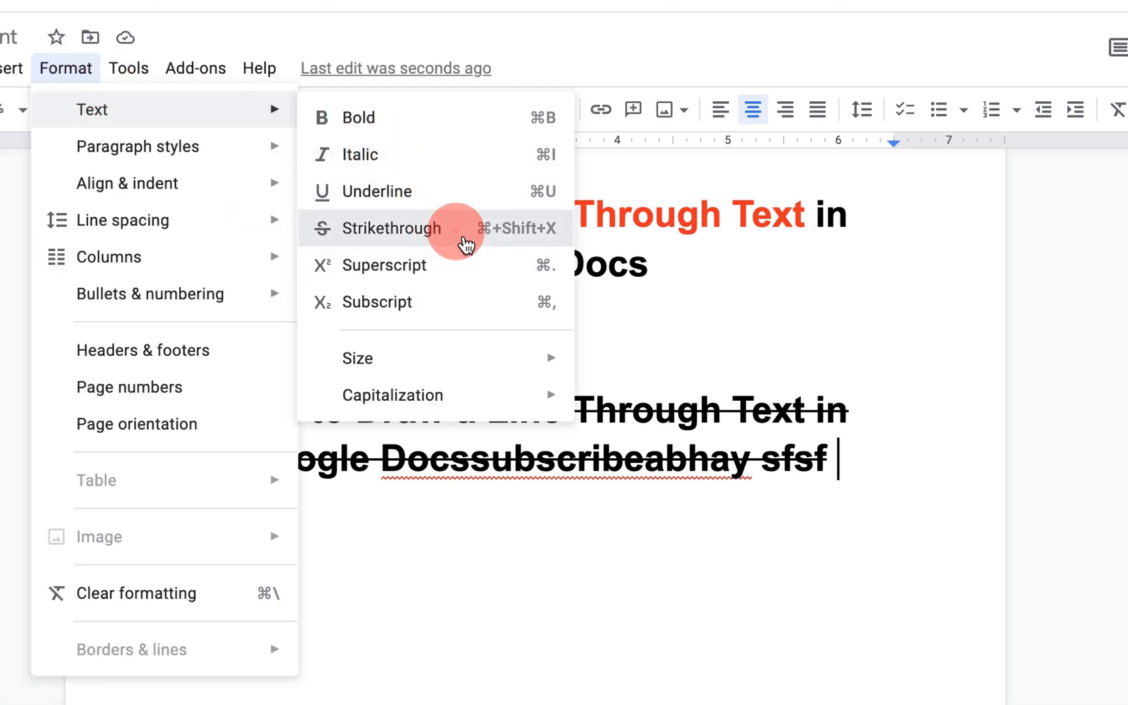
left_click(392, 228)
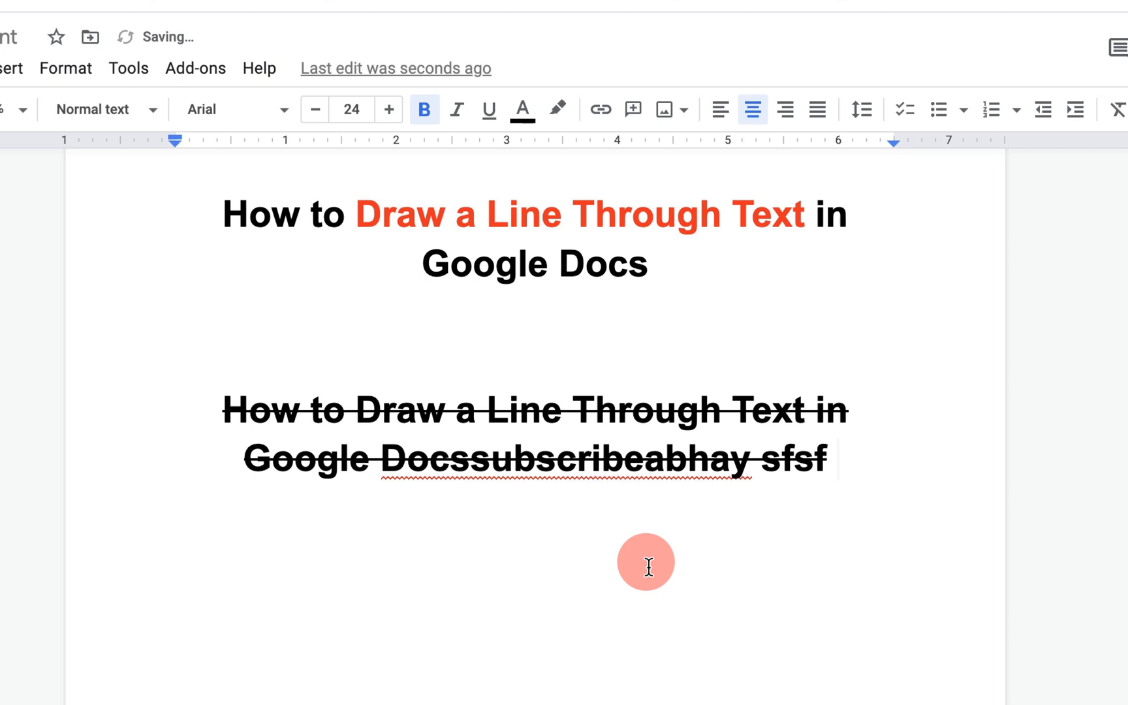
Continue the heading with 'from sdfb' and 'sdkfbkdfbk' without a line through them
type("from sdfb")
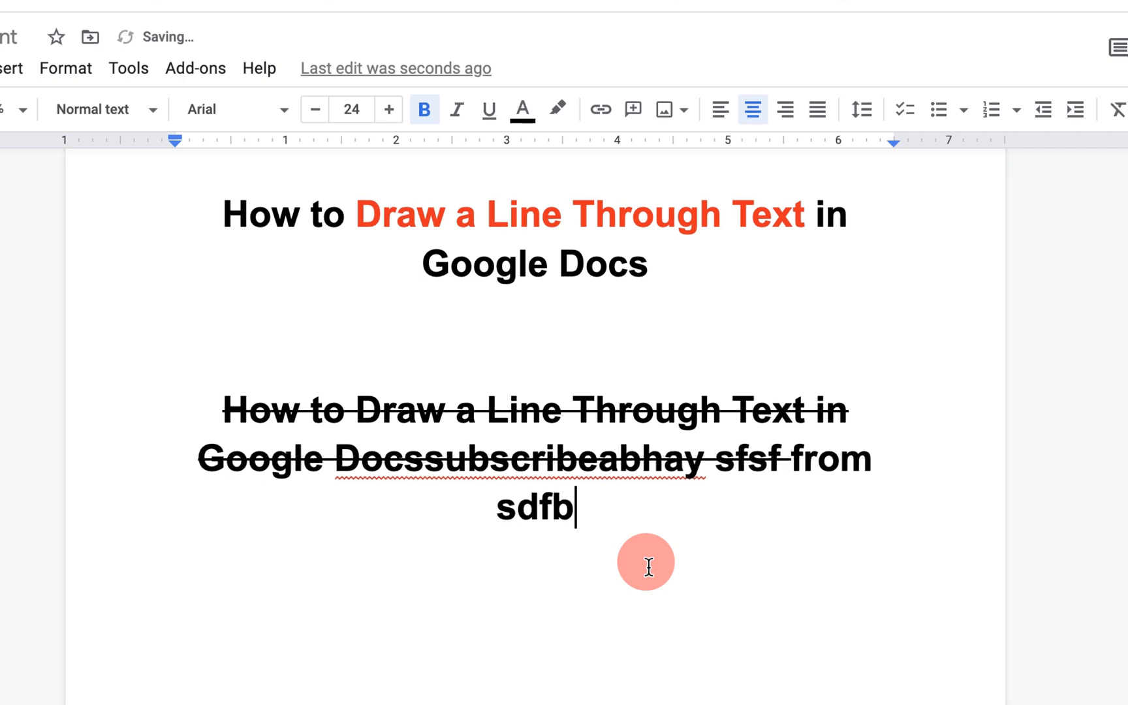
type("sdkfbkdfbk")
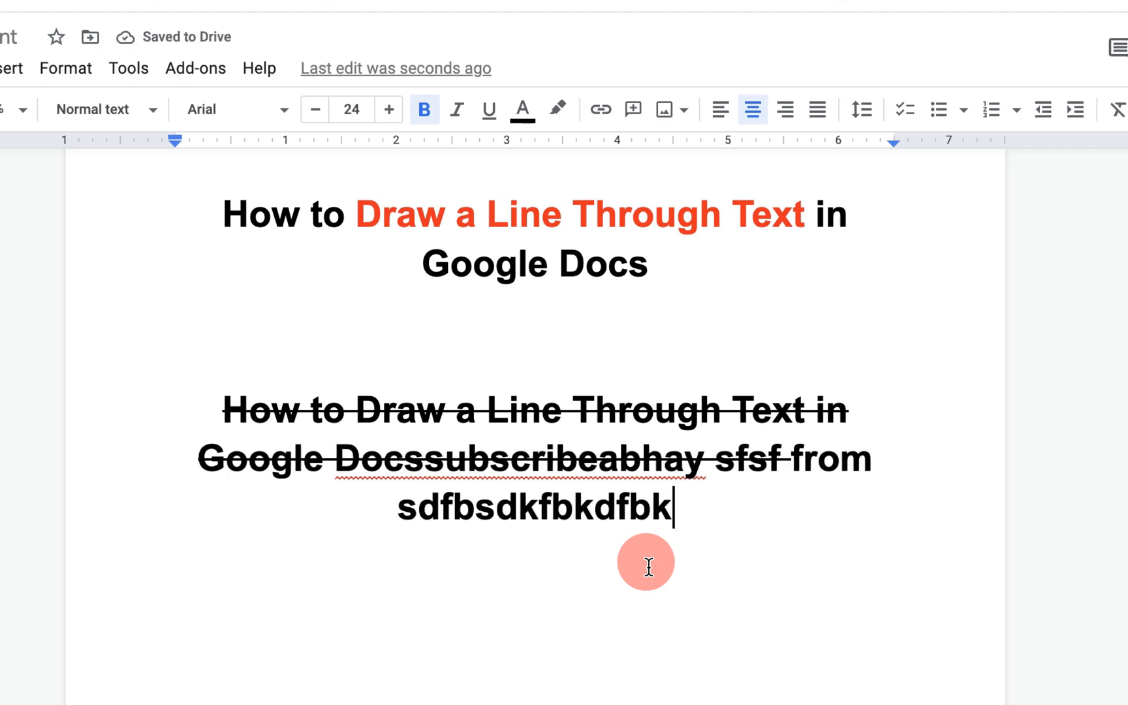